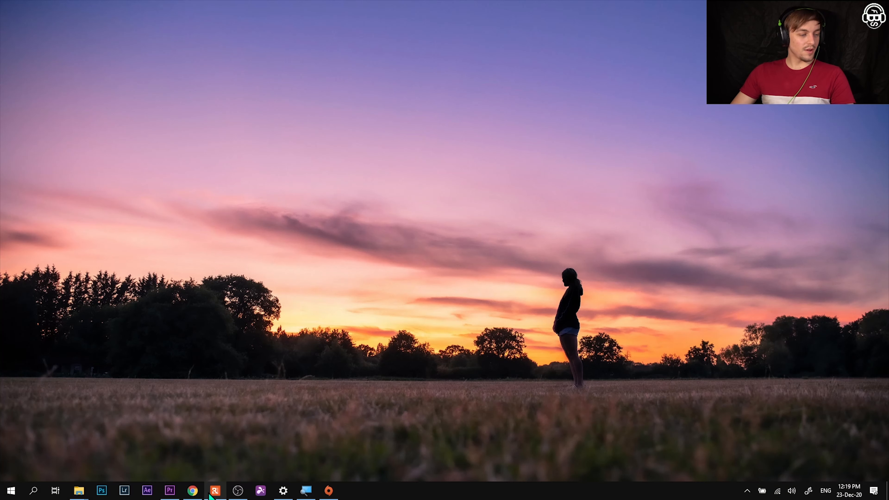
Launch Chrome from the taskbar to search Google for "amazon games"
{"action": "left_click", "coordinate": [194, 491]}
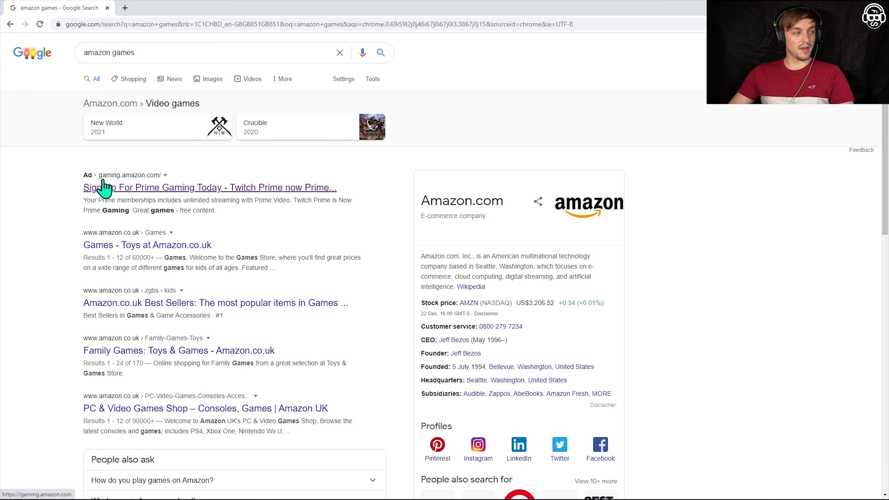
{"action": "mouse_move", "coordinate": [164, 197]}
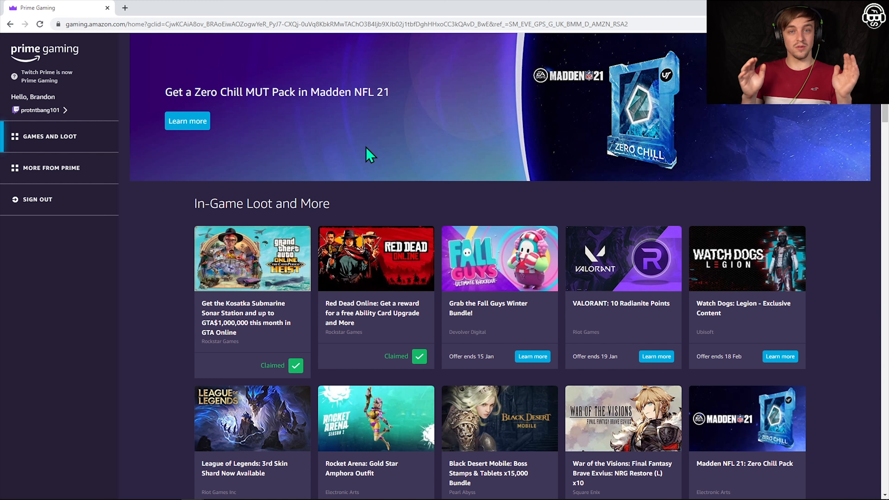
{"action": "mouse_move", "coordinate": [230, 131]}
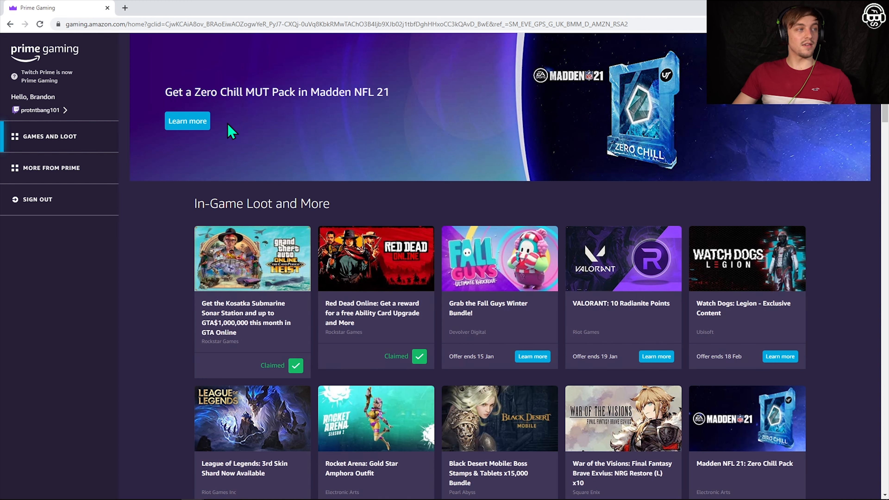
{"action": "mouse_move", "coordinate": [210, 217]}
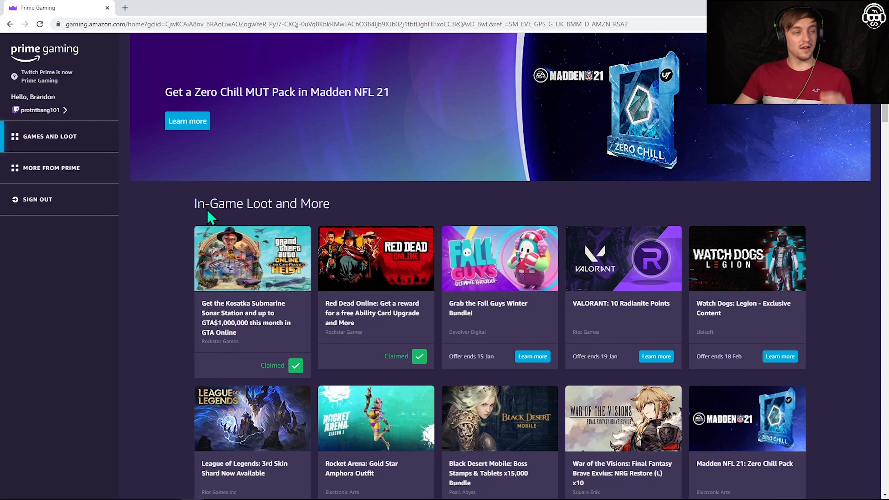
Scroll to Games with Prime and open the Battlefield 3 on Origin offer page
{"action": "scroll", "scroll_direction": "down", "scroll_amount": 3}
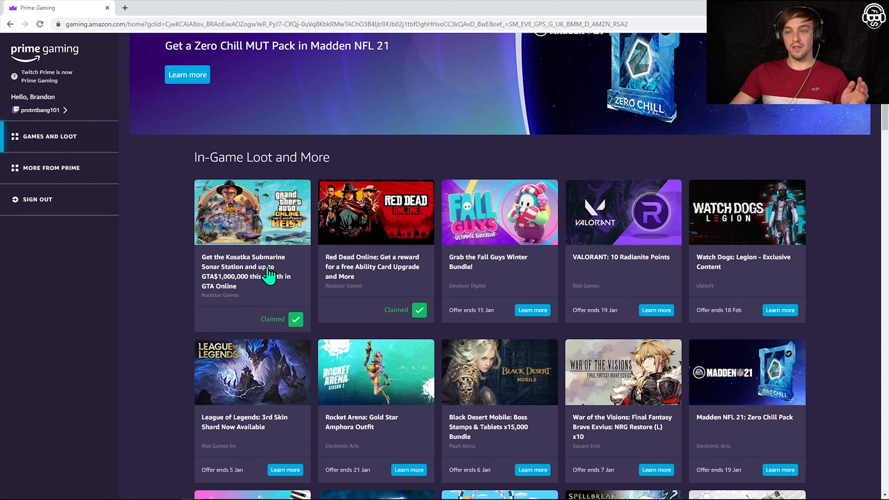
{"action": "scroll", "scroll_direction": "down", "scroll_amount": 3}
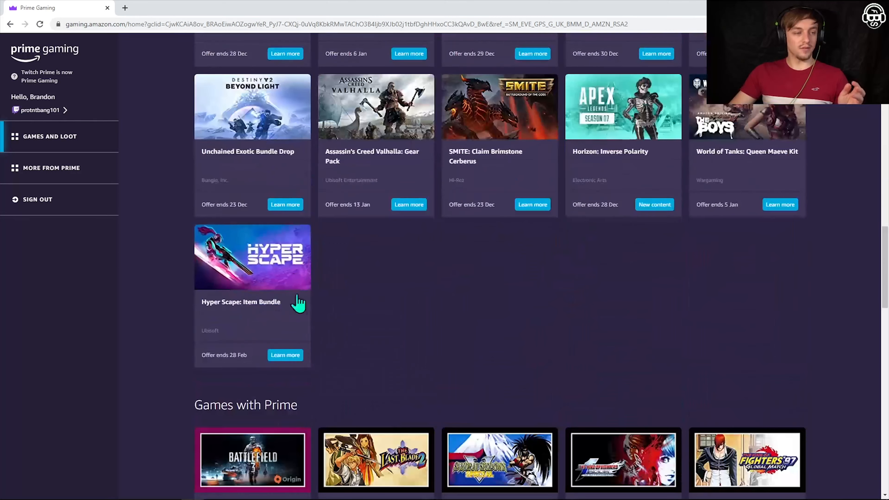
{"action": "scroll", "scroll_direction": "down", "scroll_amount": 3}
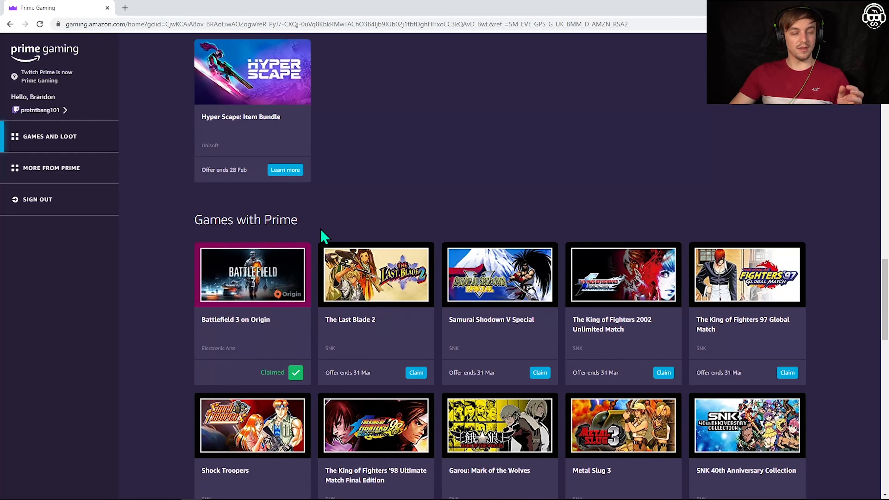
{"action": "left_click", "coordinate": [253, 275]}
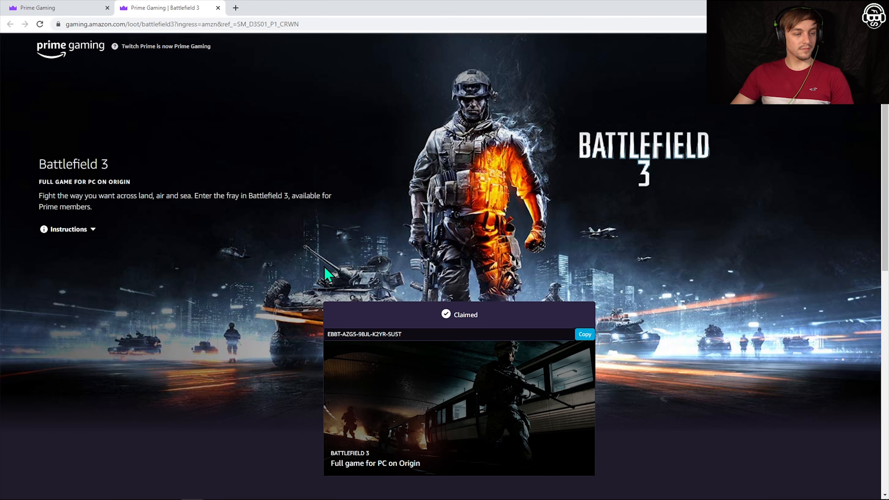
{"action": "mouse_move", "coordinate": [445, 334]}
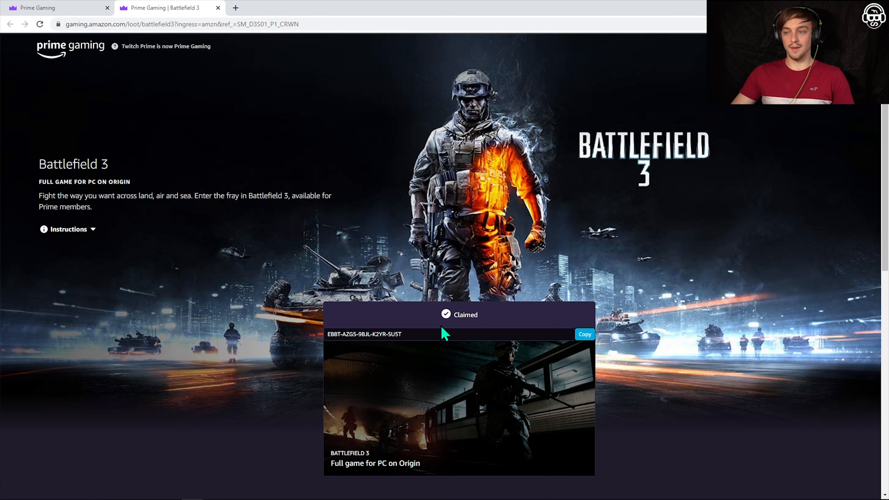
Copy the claimed Battlefield 3 product code from its offer page
{"action": "left_click", "coordinate": [584, 334]}
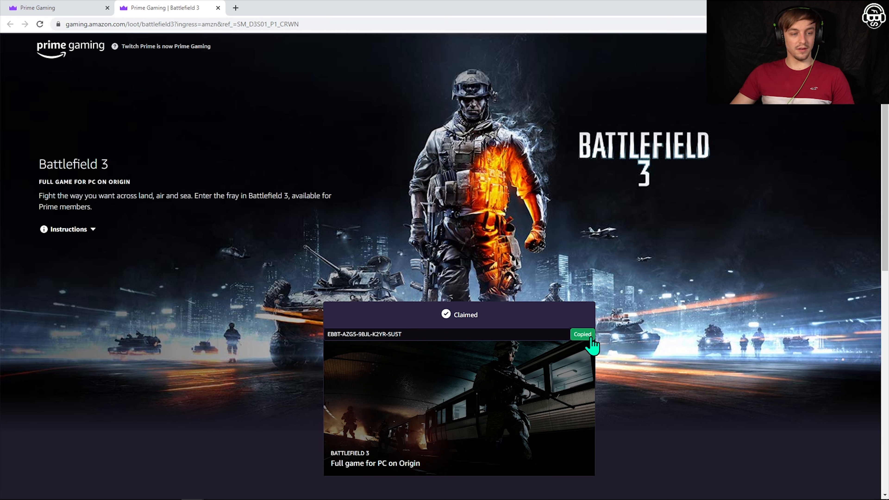
{"action": "mouse_move", "coordinate": [317, 343]}
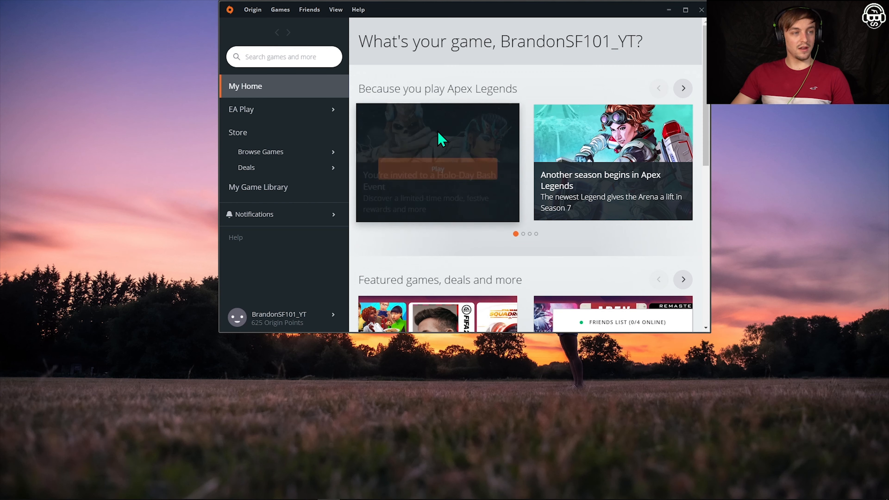
{"action": "mouse_move", "coordinate": [428, 238]}
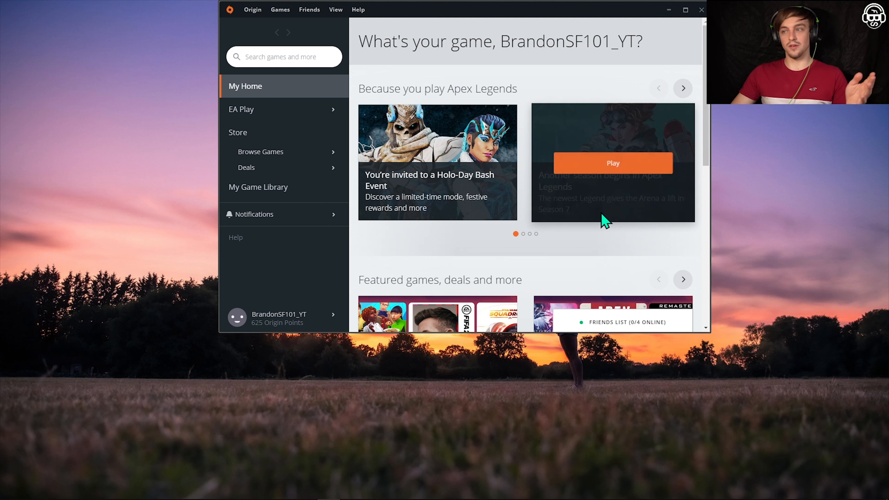
{"action": "mouse_move", "coordinate": [324, 37]}
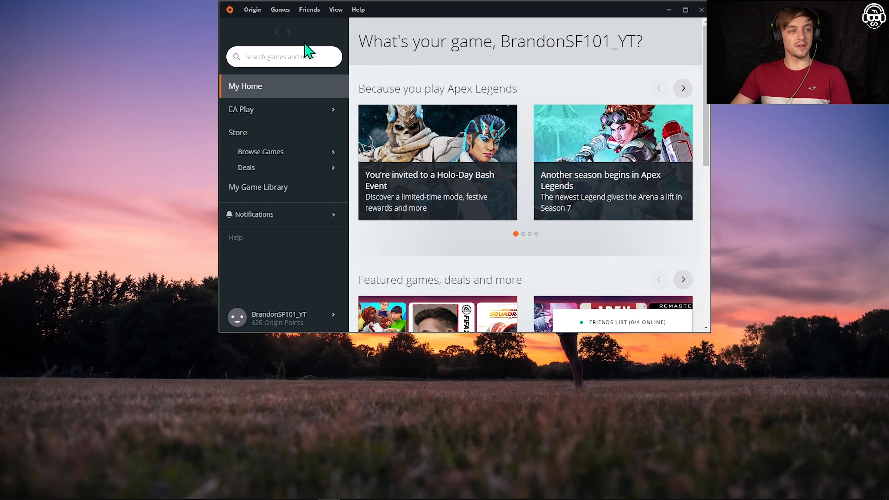
Choose Redeem Product Code from the Origin menu to bring up the code entry dialog
{"action": "left_click", "coordinate": [253, 9]}
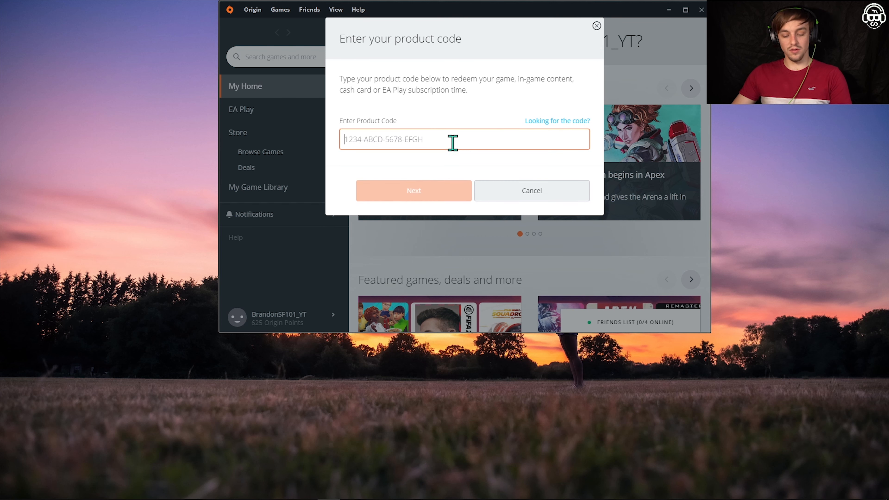
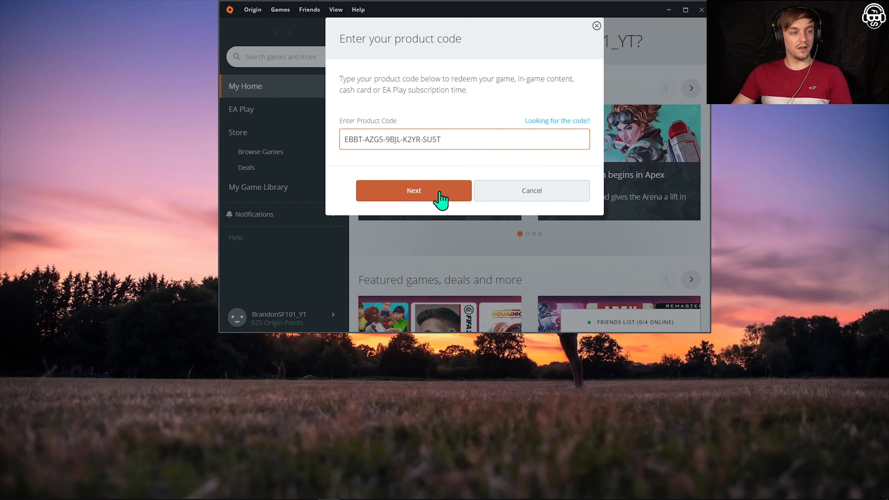
{"action": "left_click", "coordinate": [414, 190]}
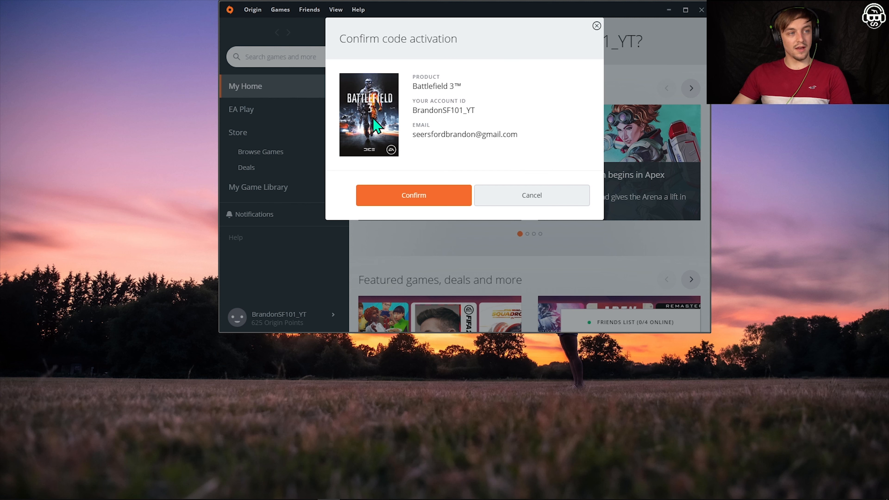
{"action": "mouse_move", "coordinate": [378, 128]}
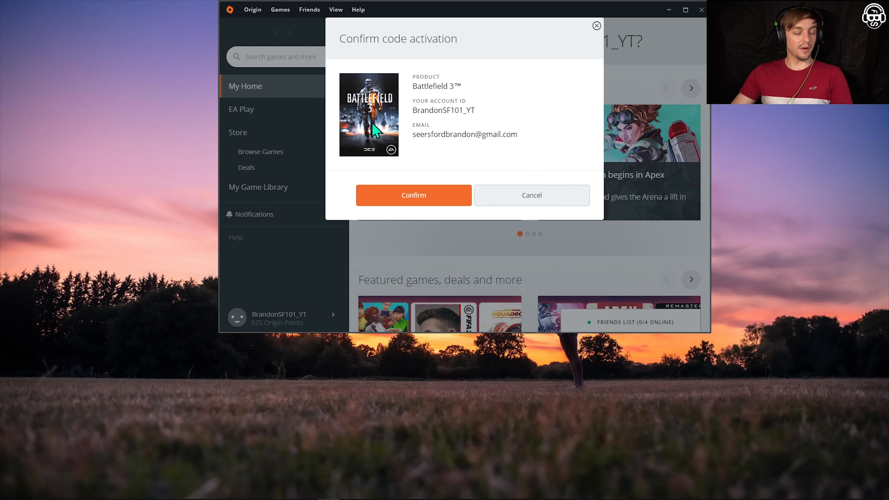
{"action": "mouse_move", "coordinate": [424, 124]}
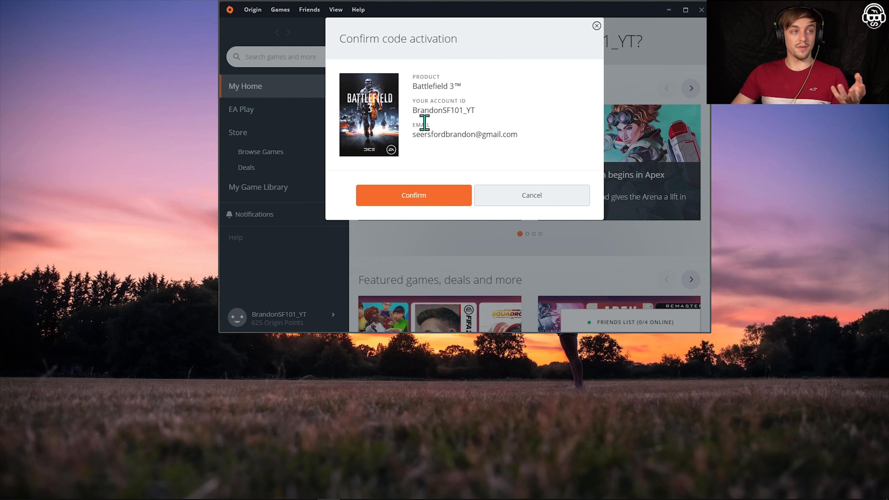
{"action": "mouse_move", "coordinate": [417, 173]}
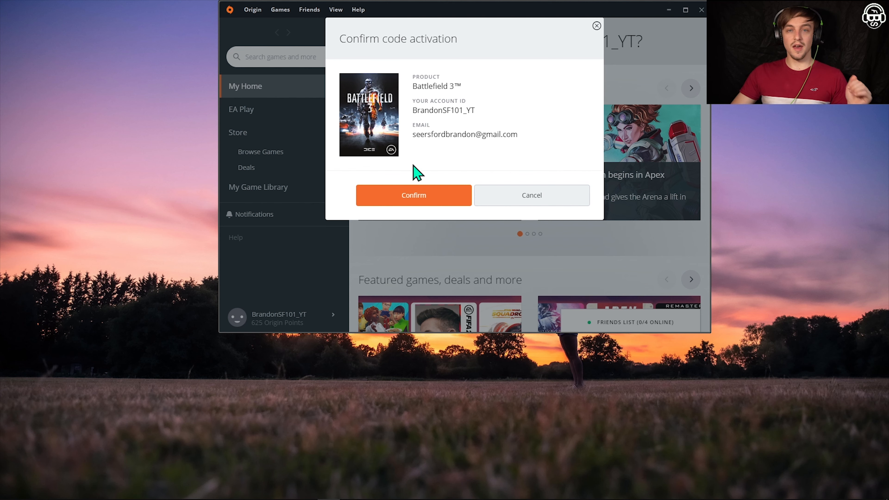
{"action": "left_click", "coordinate": [414, 195]}
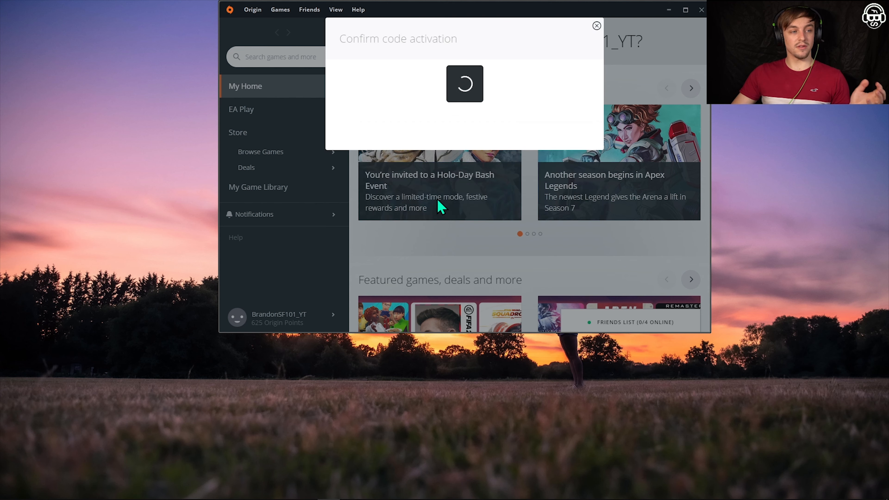
{"action": "left_click", "coordinate": [595, 25]}
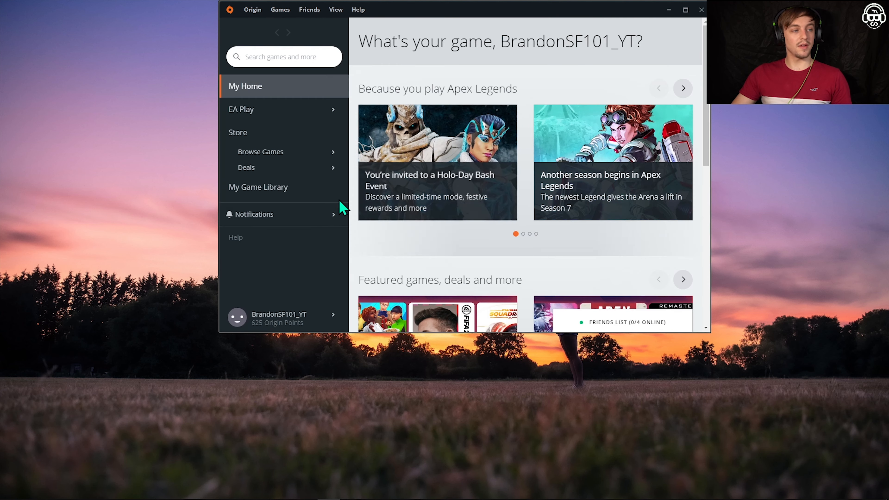
{"action": "mouse_move", "coordinate": [270, 238]}
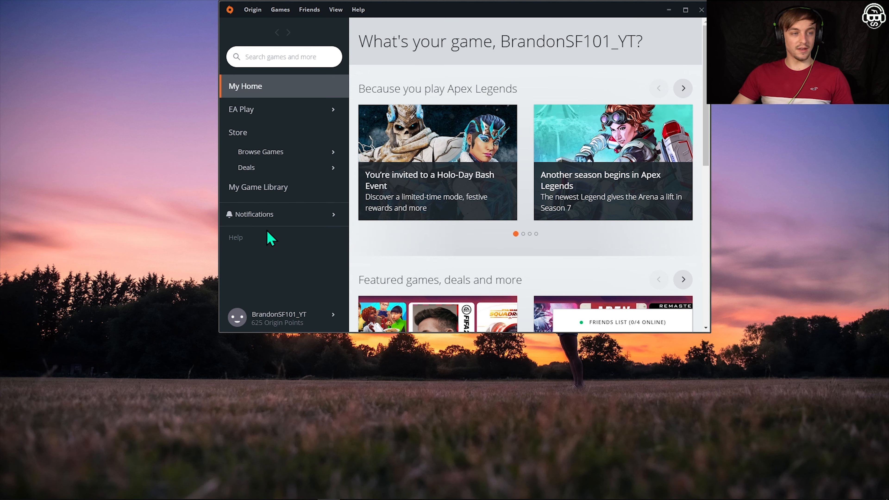
{"action": "mouse_move", "coordinate": [701, 11]}
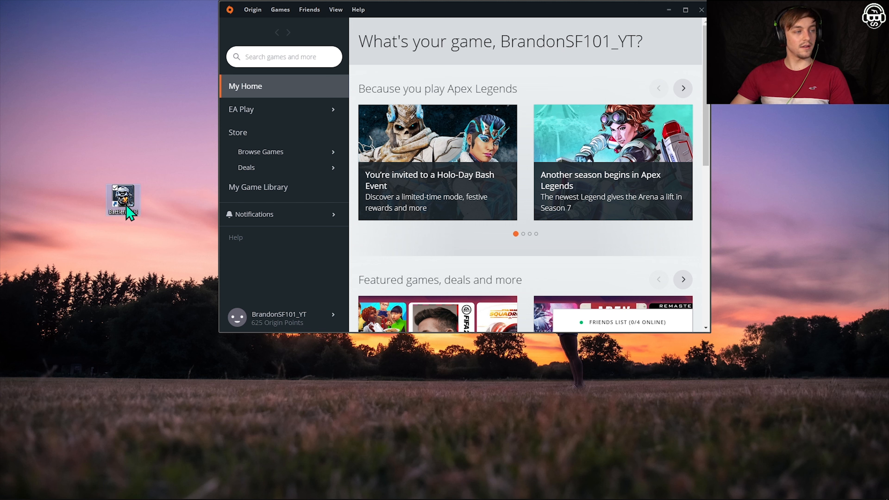
{"action": "mouse_move", "coordinate": [136, 210]}
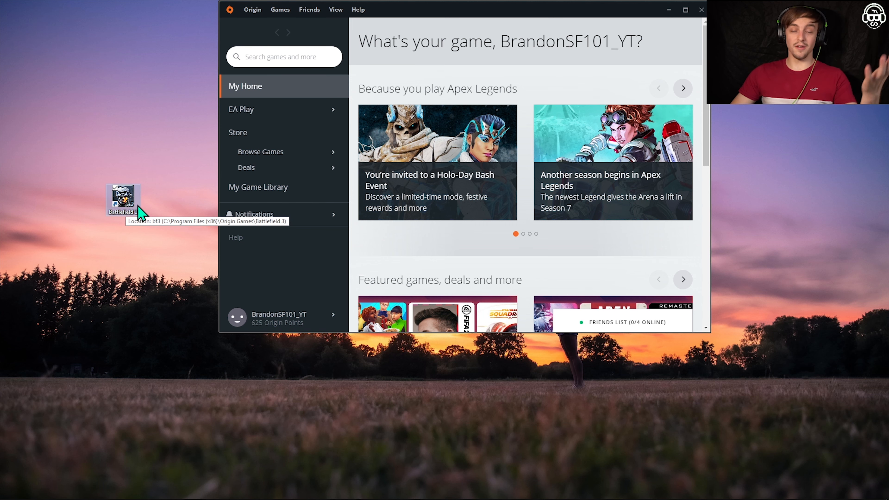
{"action": "mouse_move", "coordinate": [144, 225]}
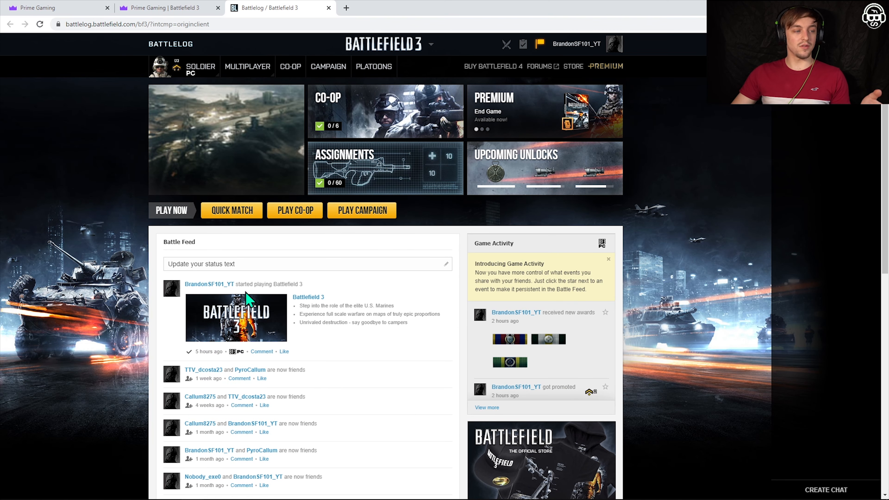
Switch Battlelog to the Multiplayer server browser with game, mode and map filters
{"action": "left_click", "coordinate": [247, 66]}
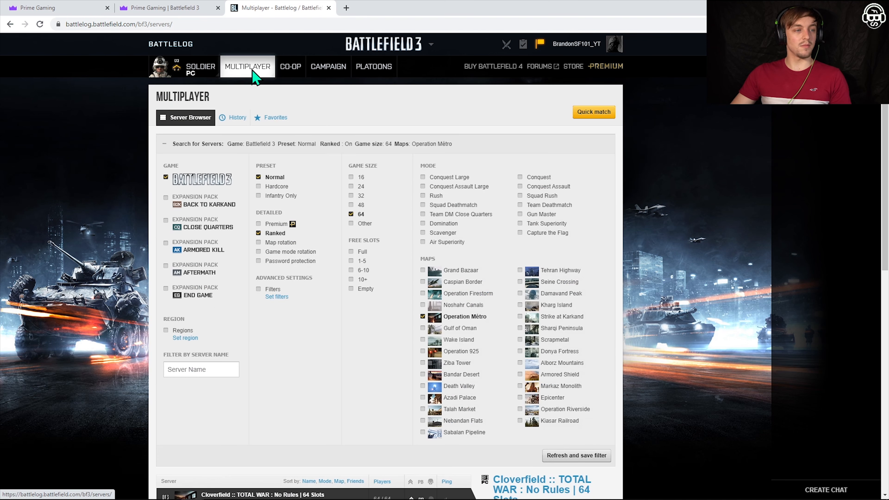
{"action": "mouse_move", "coordinate": [457, 333]}
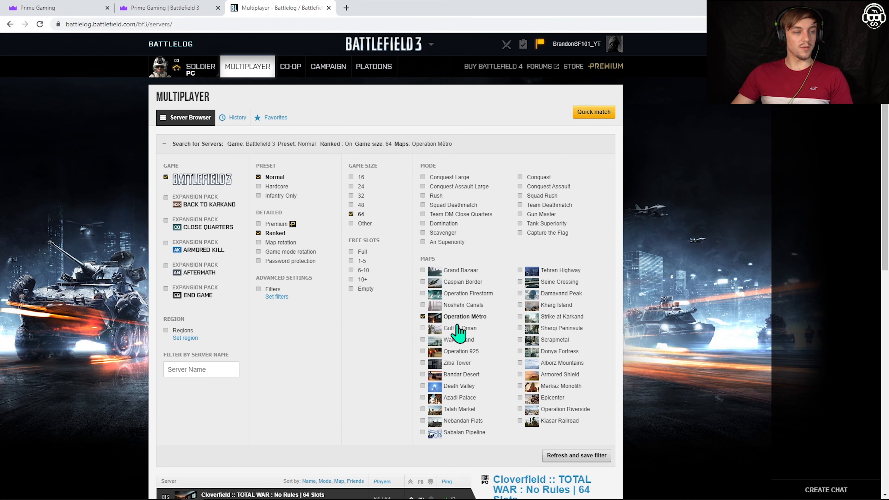
{"action": "mouse_move", "coordinate": [377, 161]}
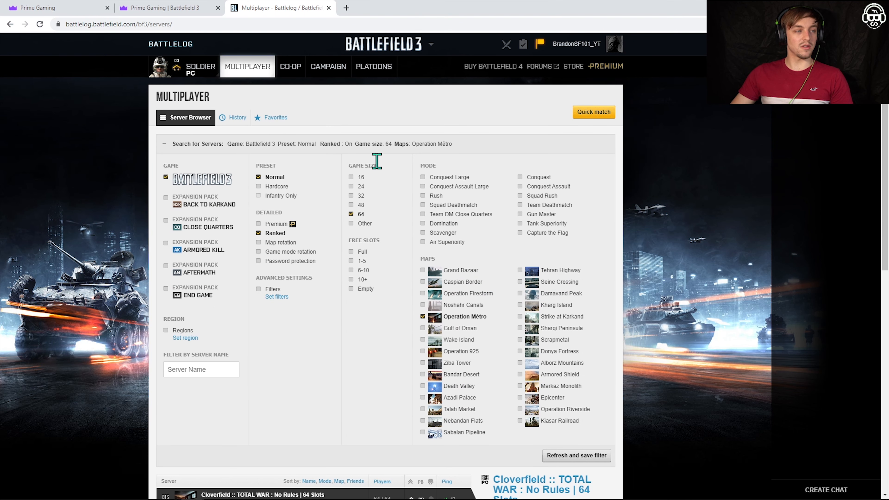
{"action": "mouse_move", "coordinate": [403, 326]}
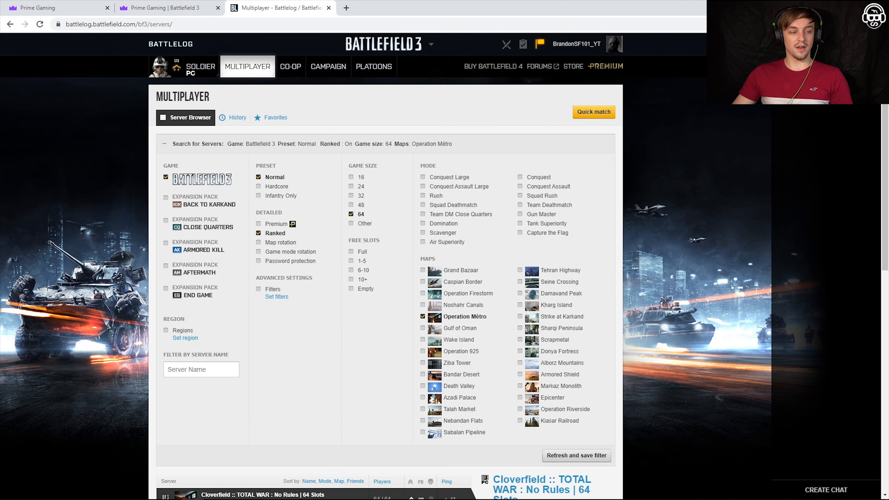
{"action": "mouse_move", "coordinate": [373, 180]}
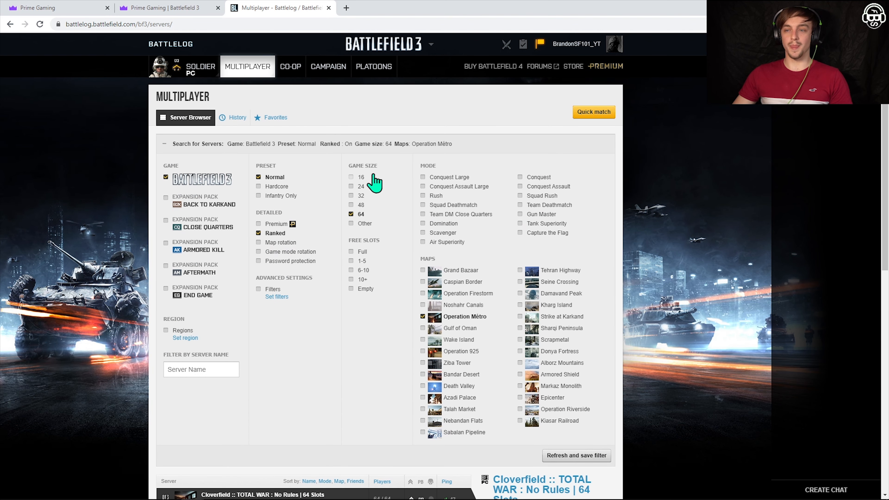
{"action": "mouse_move", "coordinate": [446, 145]}
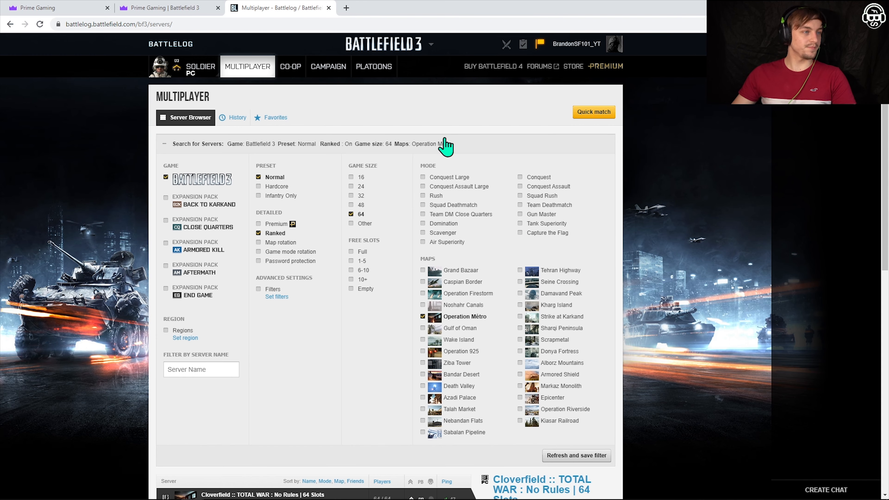